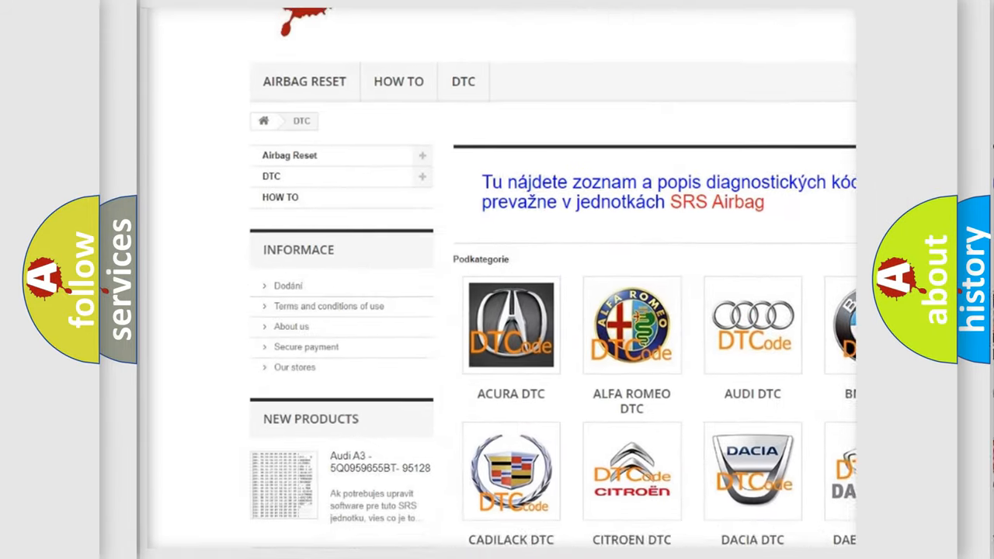
scroll("down", 3)
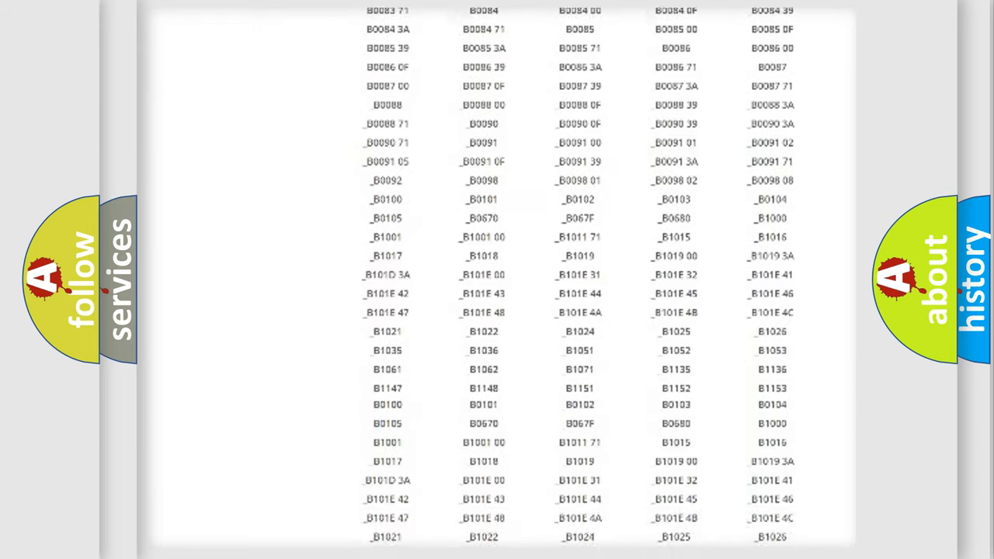
scroll("down", 3)
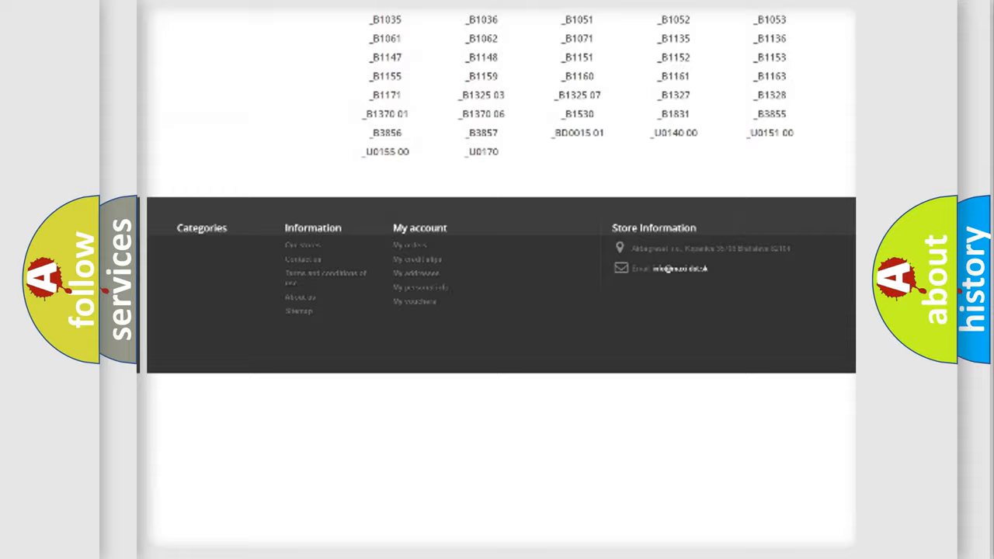